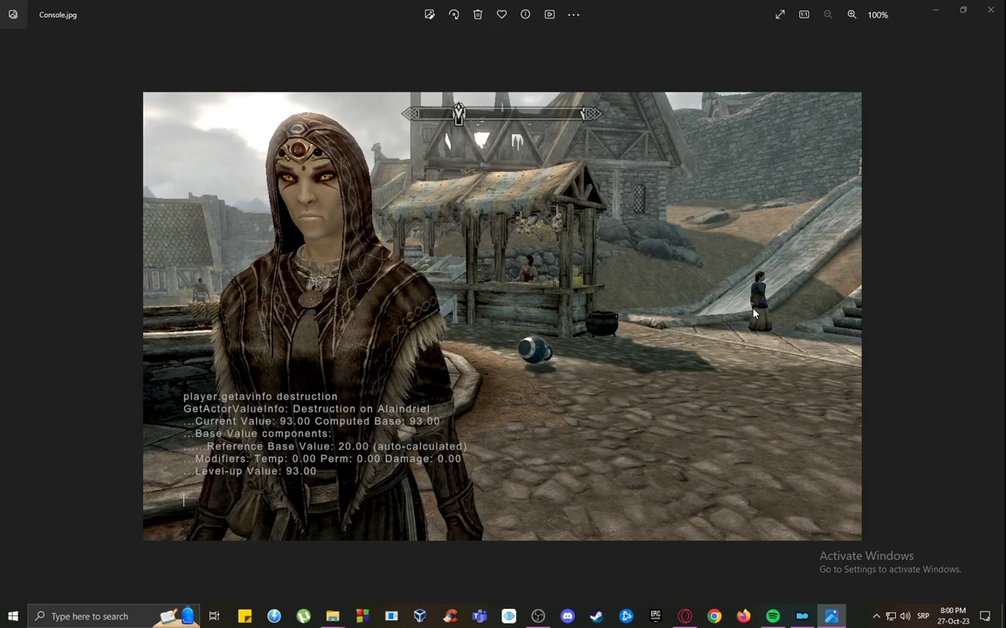
mouse_move(707, 358)
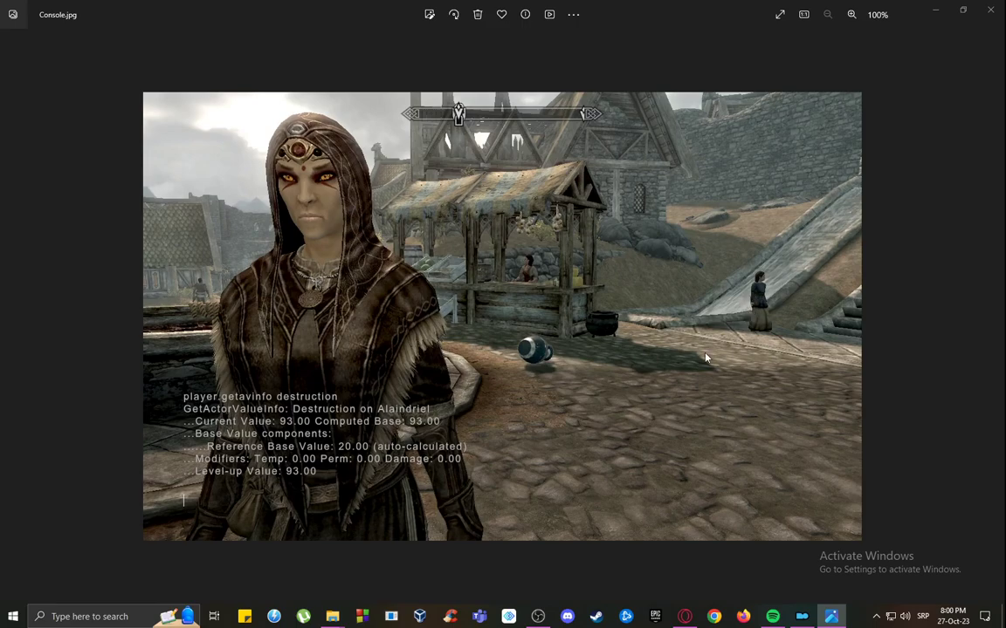